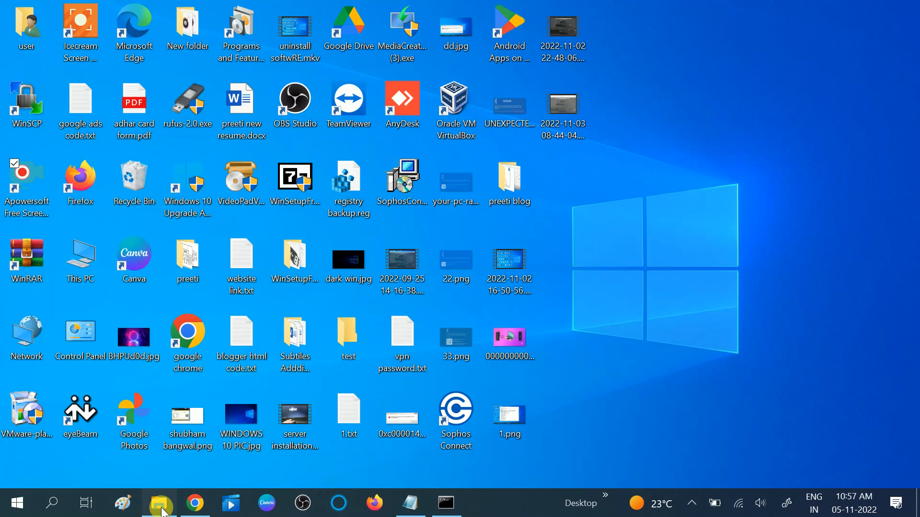
# Check This PC in File Explorer, selecting the nearly full D: drive (50.6 MB free of 12.6 GB)
pyautogui.click(159, 502)
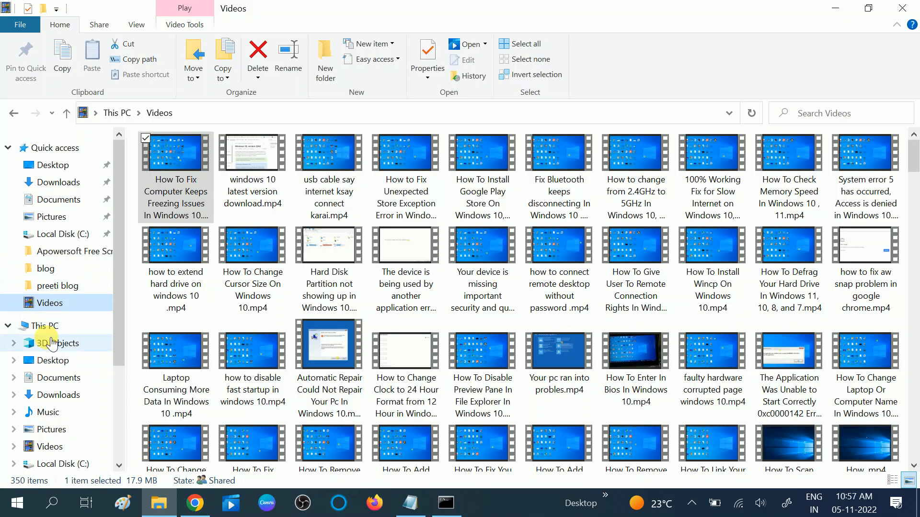
pyautogui.click(41, 326)
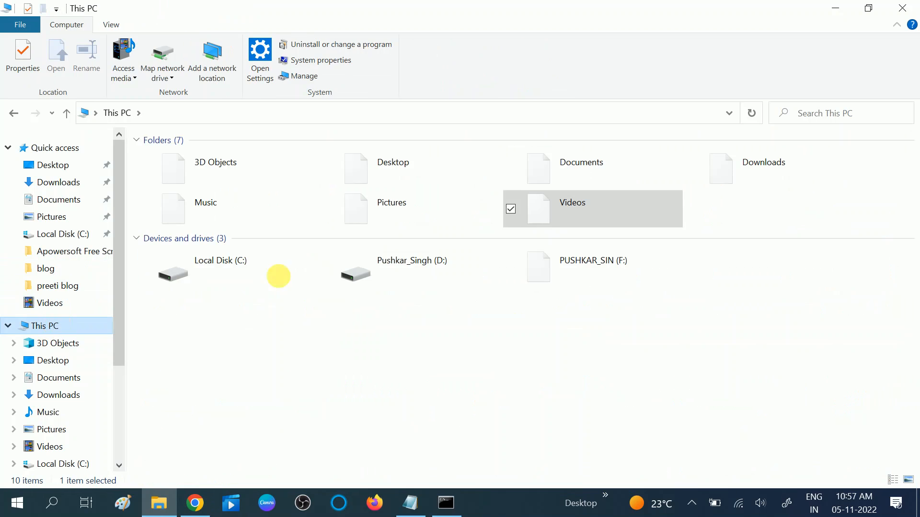
pyautogui.click(411, 269)
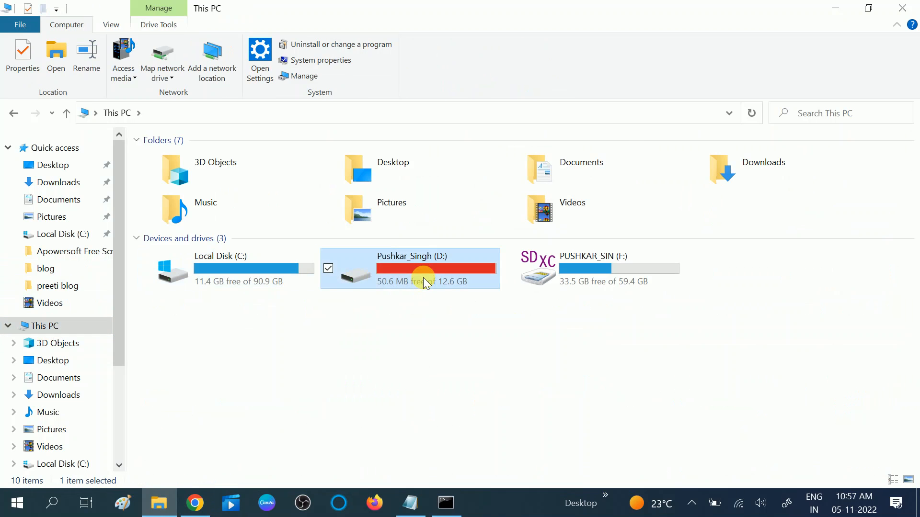
pyautogui.moveTo(446, 291)
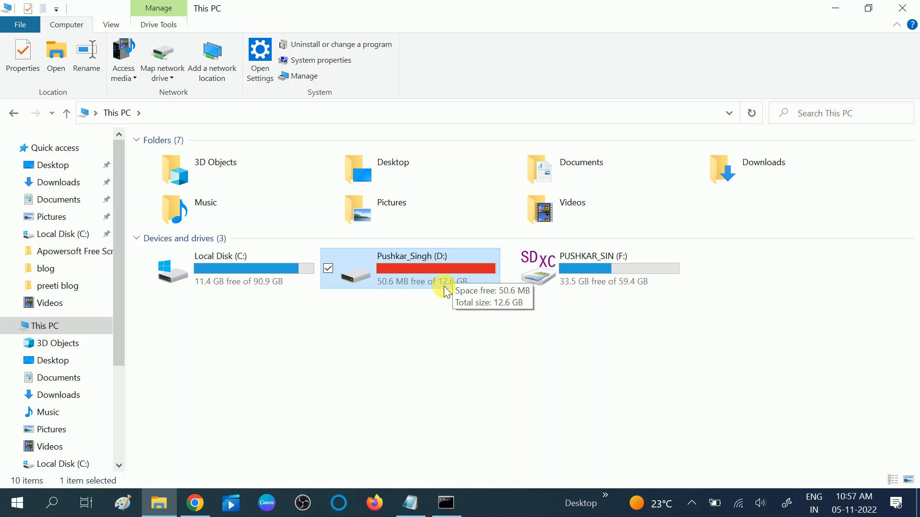
pyautogui.moveTo(452, 279)
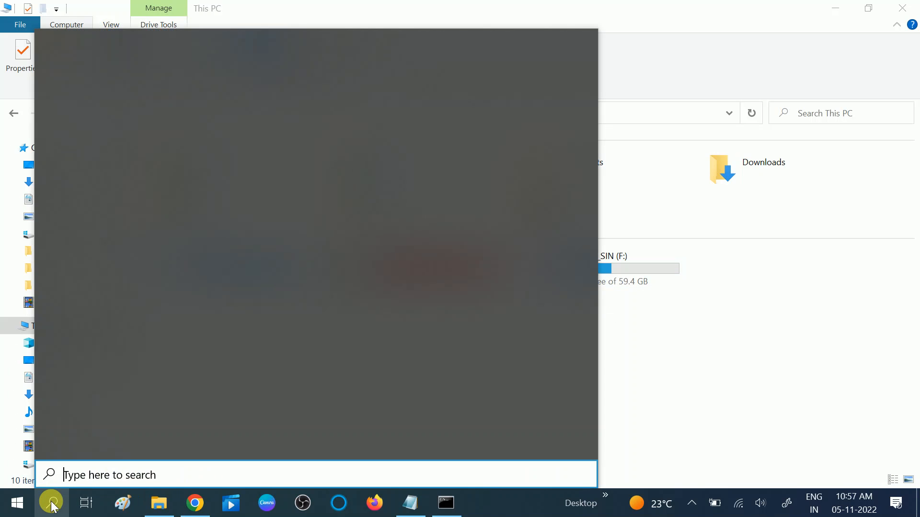
# Search Windows for 'disk mana' to find Create and format hard disk partitions
pyautogui.write('disk manaf')
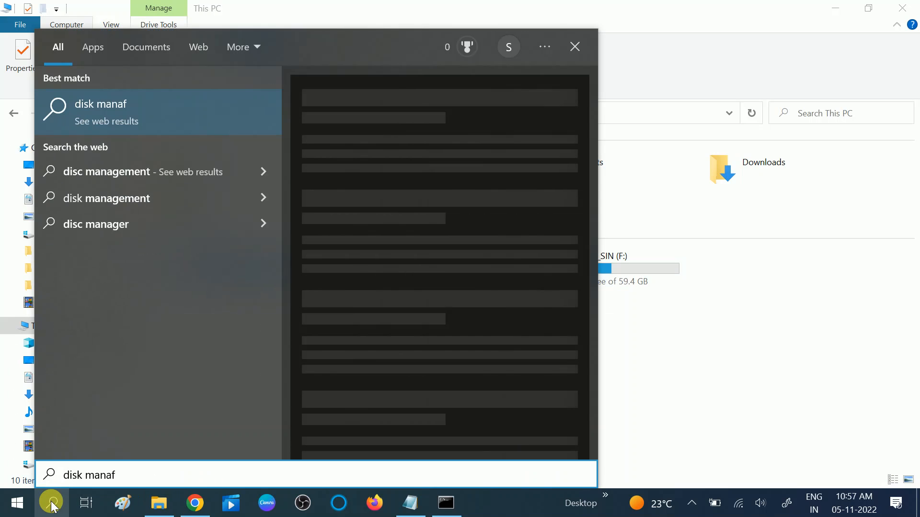
pyautogui.press('Backspace')
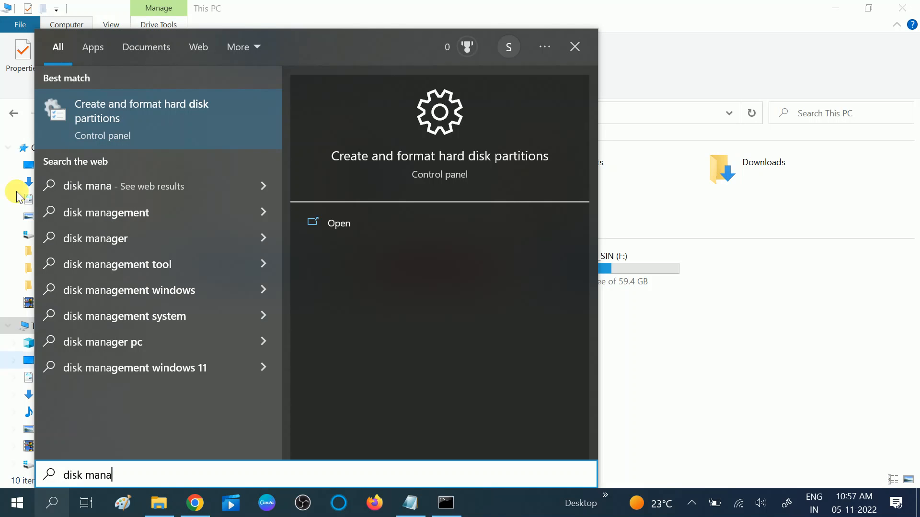
pyautogui.moveTo(166, 115)
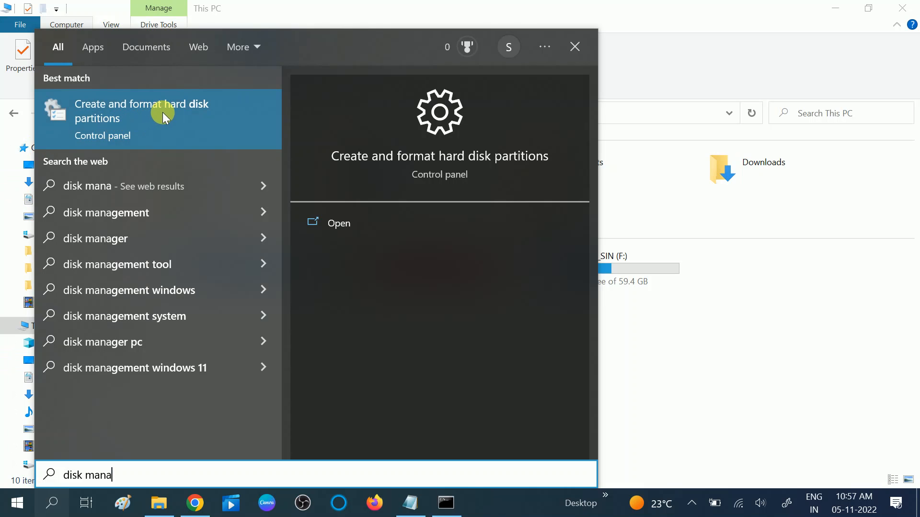
pyautogui.moveTo(184, 120)
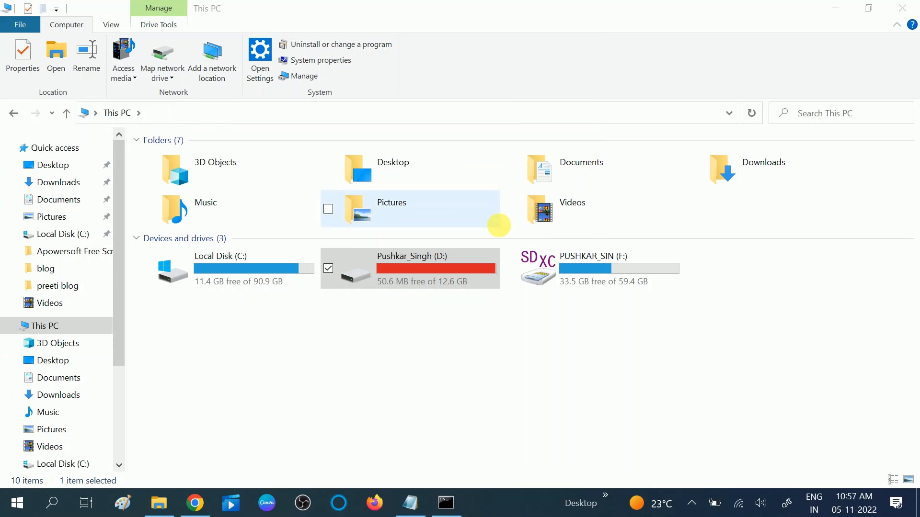
# Maximize Disk Management and select D: (12.64 GB) beside 6.89 GB unallocated
pyautogui.click(303, 76)
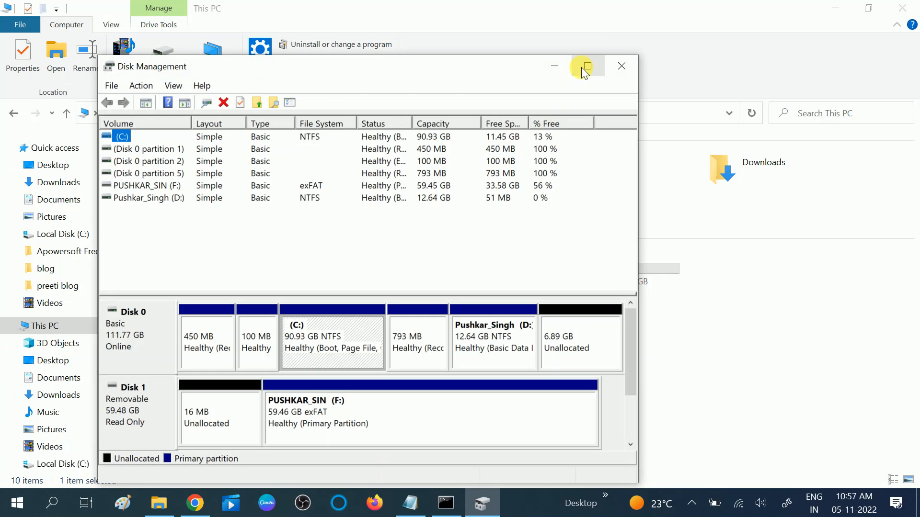
pyautogui.click(583, 66)
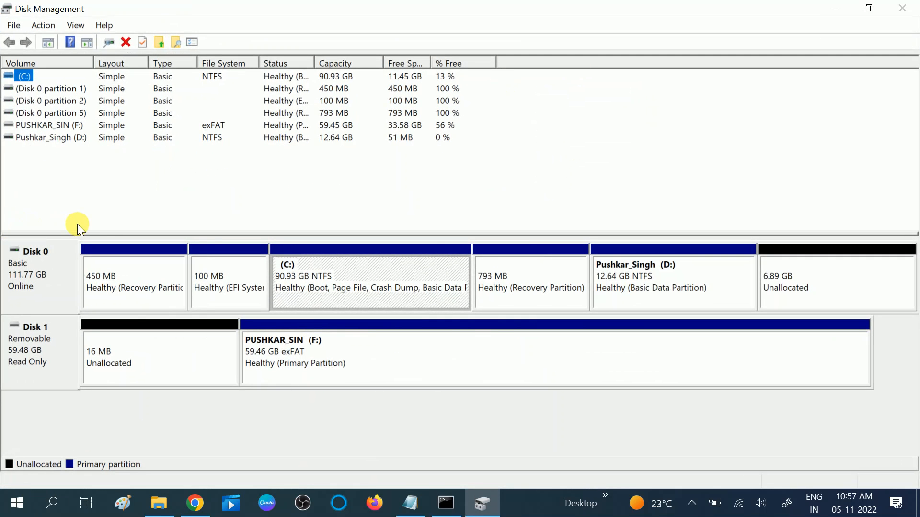
pyautogui.moveTo(625, 281)
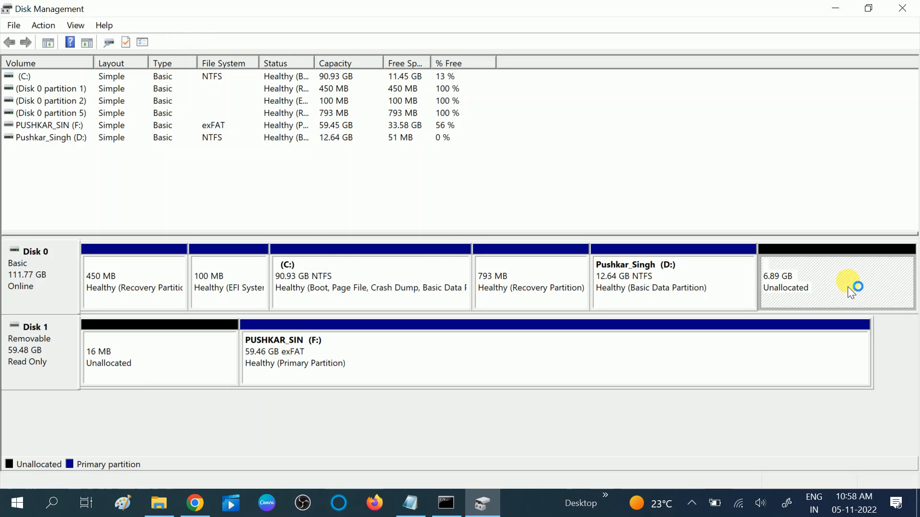
pyautogui.moveTo(146, 378)
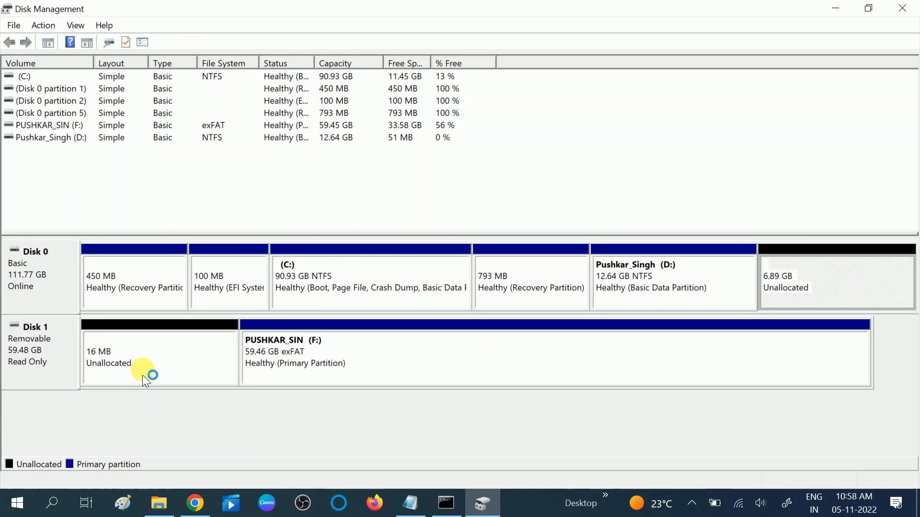
pyautogui.moveTo(792, 292)
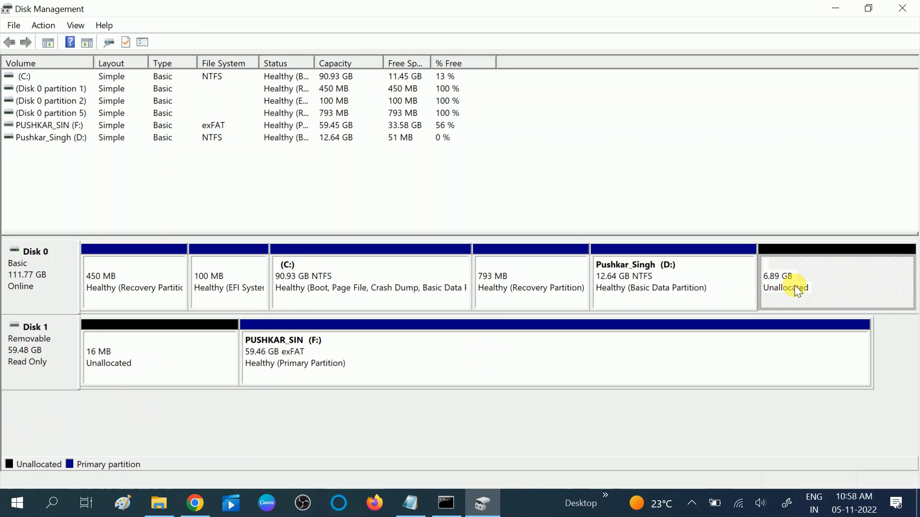
pyautogui.click(672, 282)
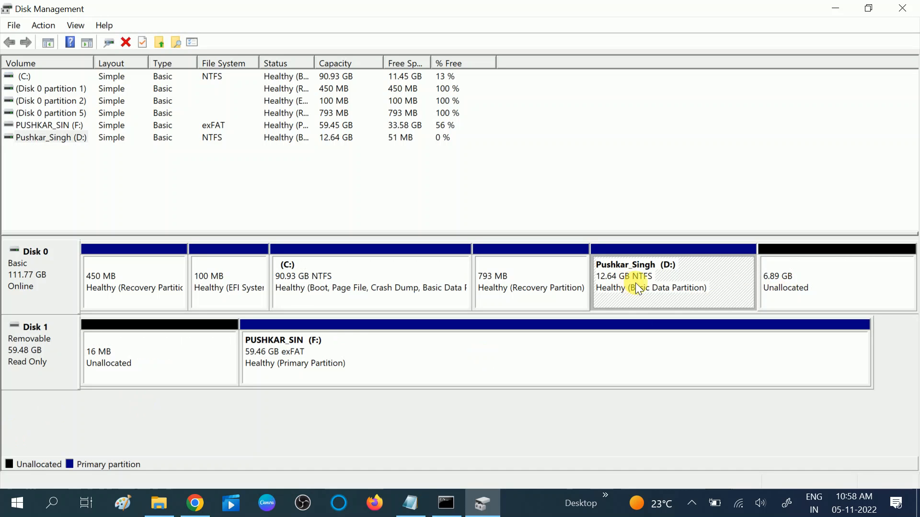
pyautogui.moveTo(661, 285)
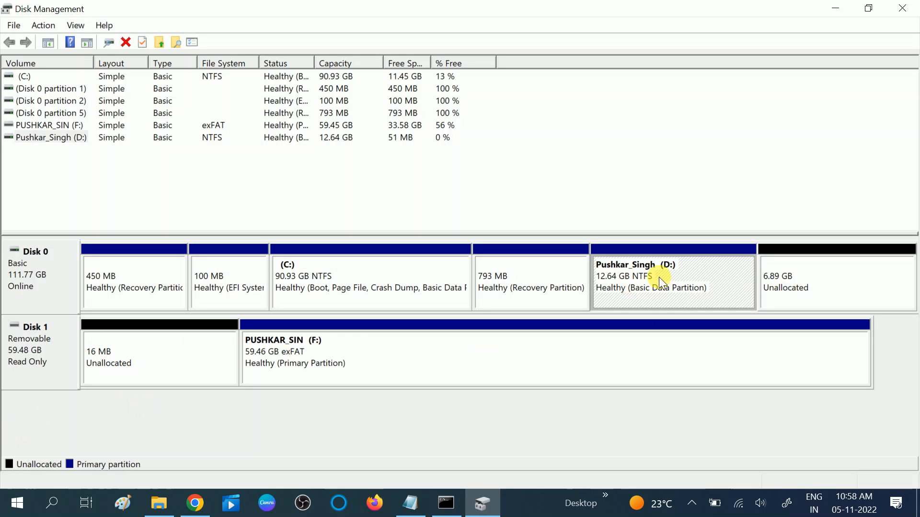
# Launch the Extend Volume Wizard from the D: partition's context menu
pyautogui.rightClick(660, 282)
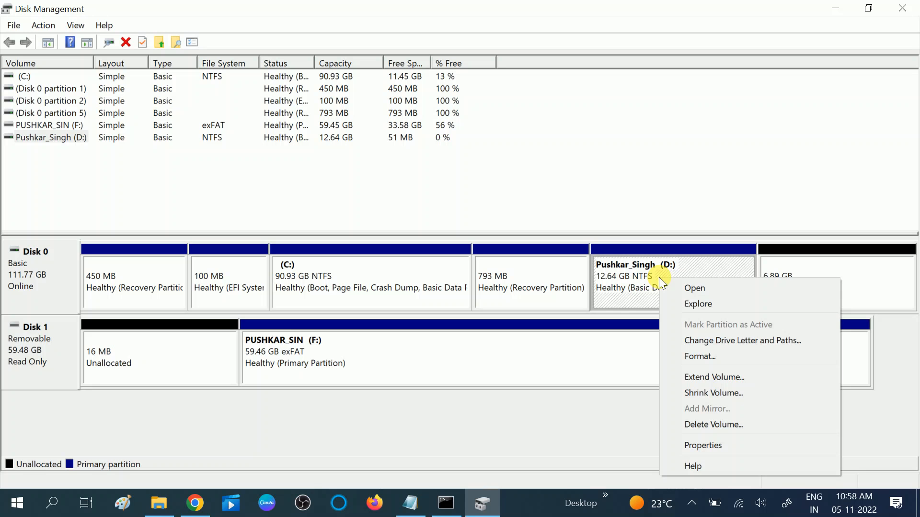
pyautogui.moveTo(694, 377)
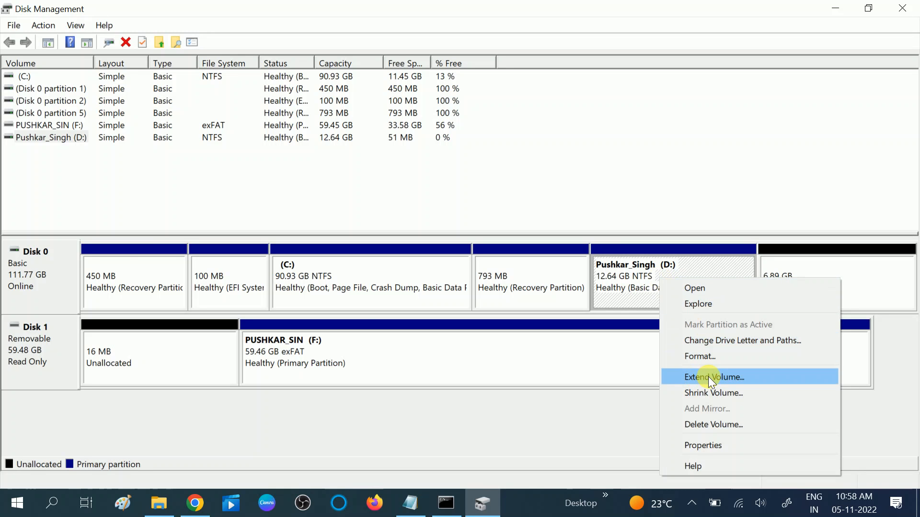
pyautogui.click(714, 376)
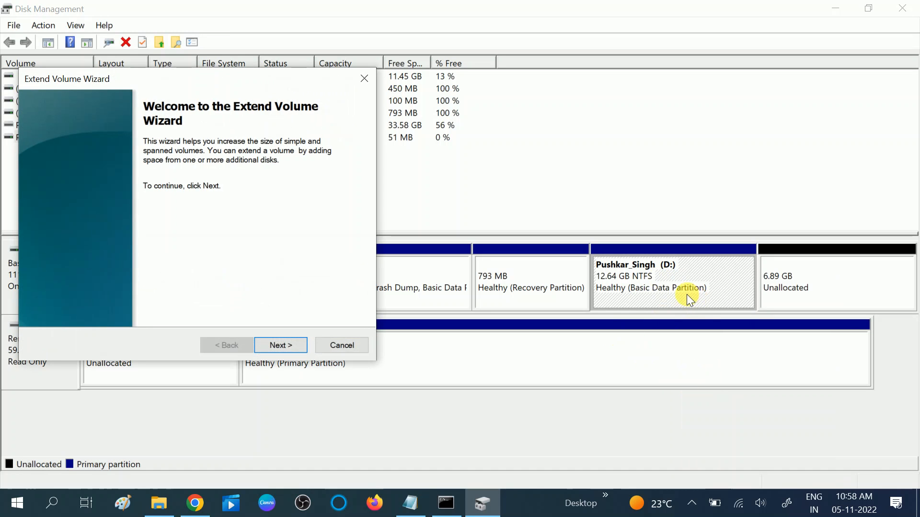
pyautogui.moveTo(730, 293)
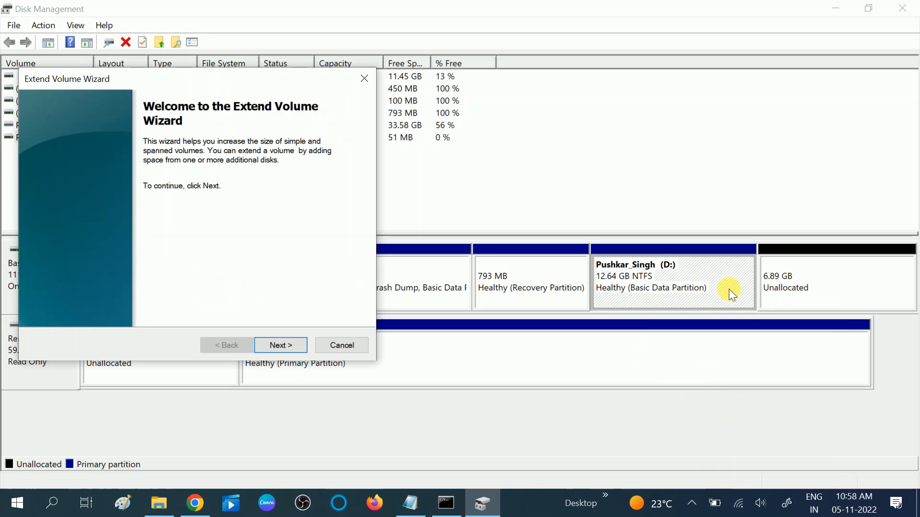
pyautogui.moveTo(261, 349)
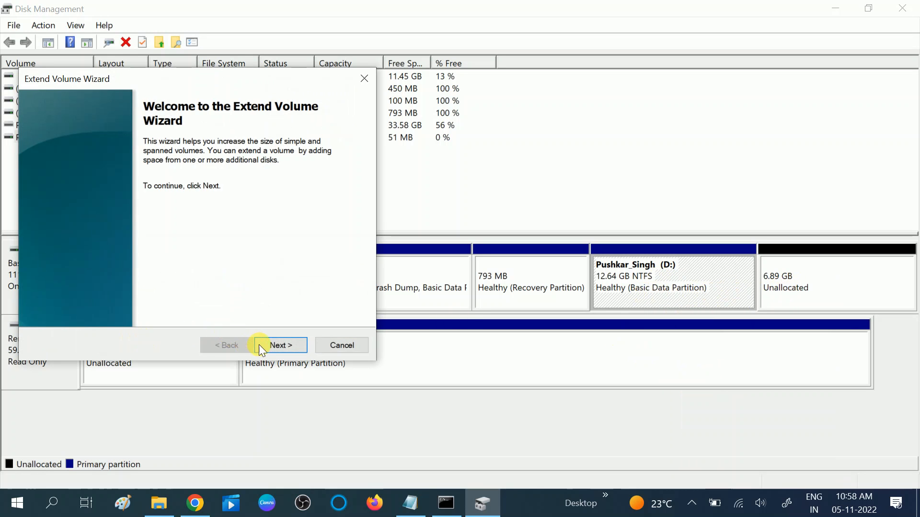
# Add all 7052 MB of unallocated space to D:, making it 19.53 GB NTFS
pyautogui.click(281, 345)
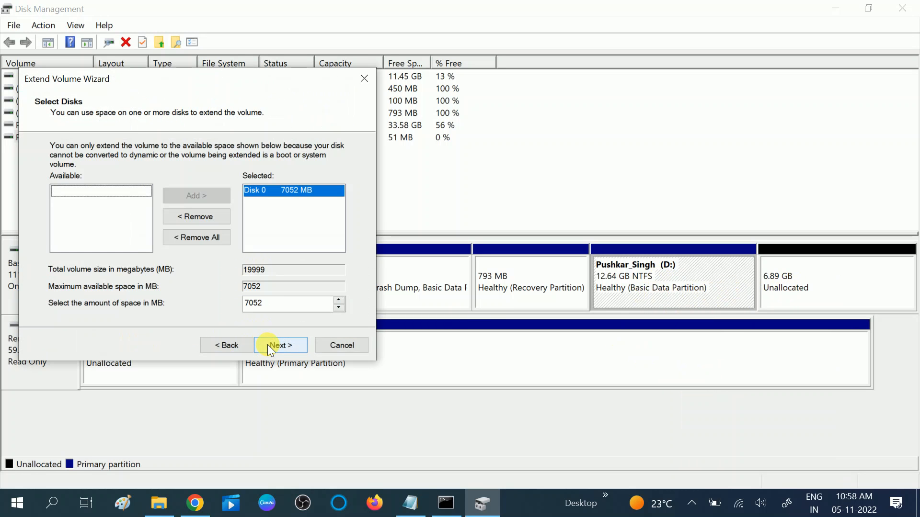
pyautogui.moveTo(280, 215)
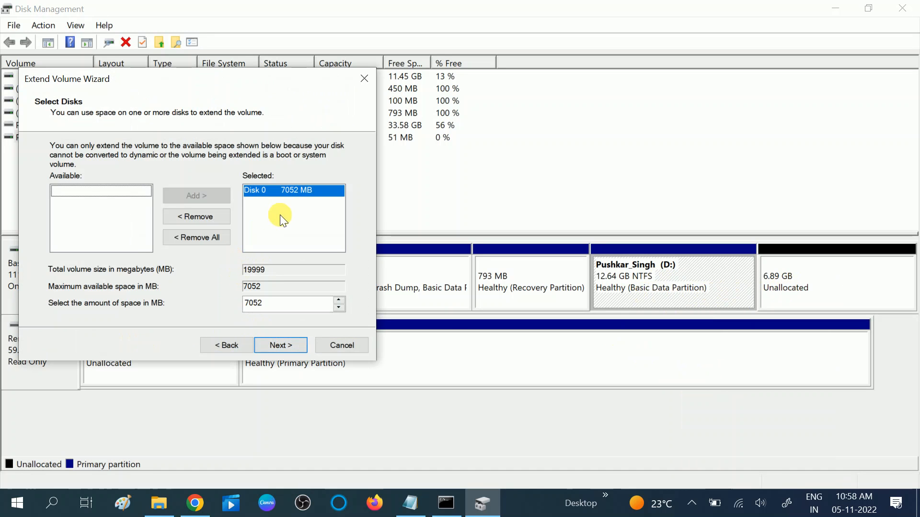
pyautogui.moveTo(288, 199)
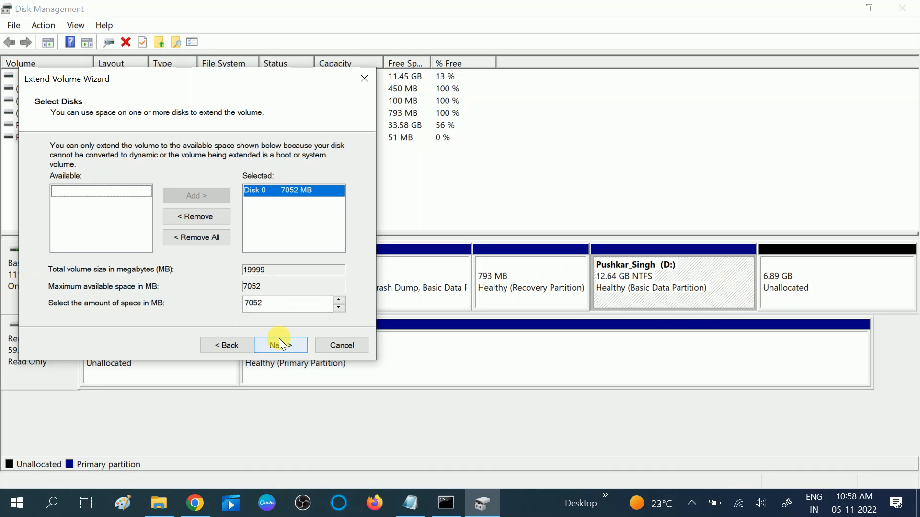
pyautogui.click(280, 345)
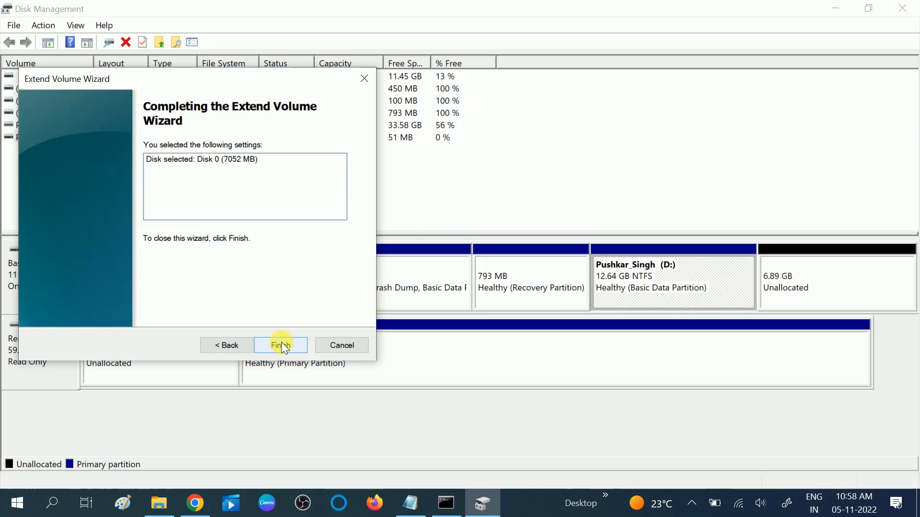
pyautogui.click(280, 345)
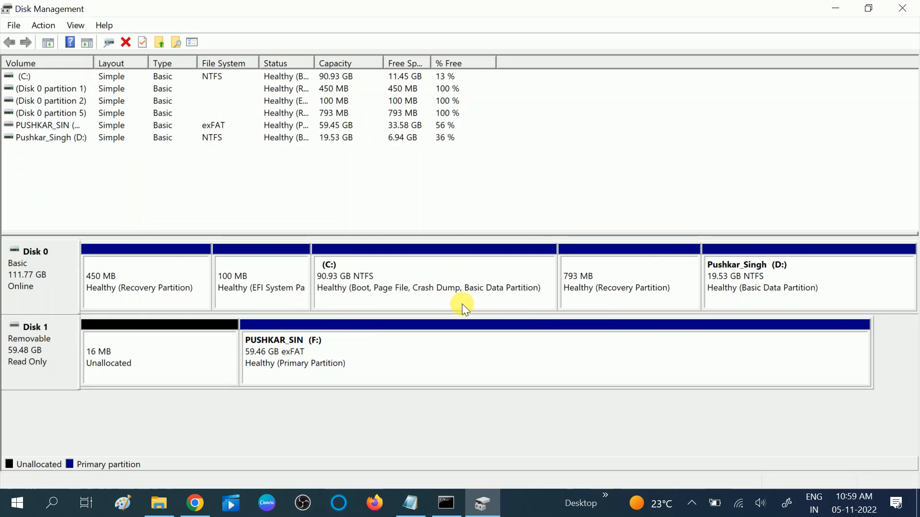
pyautogui.click(769, 282)
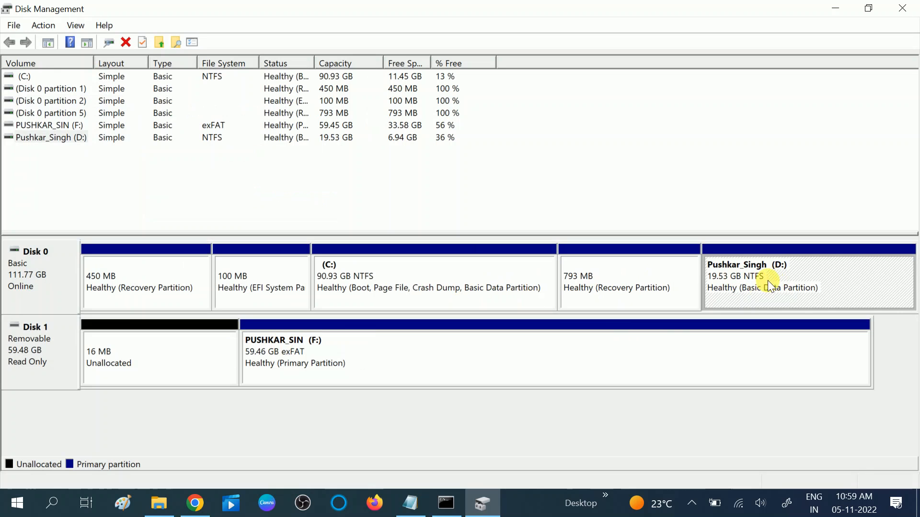
pyautogui.moveTo(154, 502)
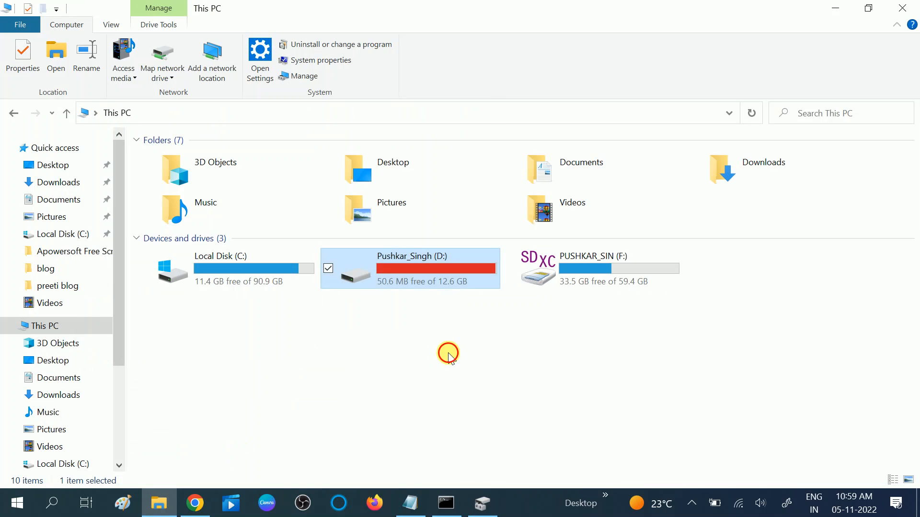
pyautogui.rightClick(447, 357)
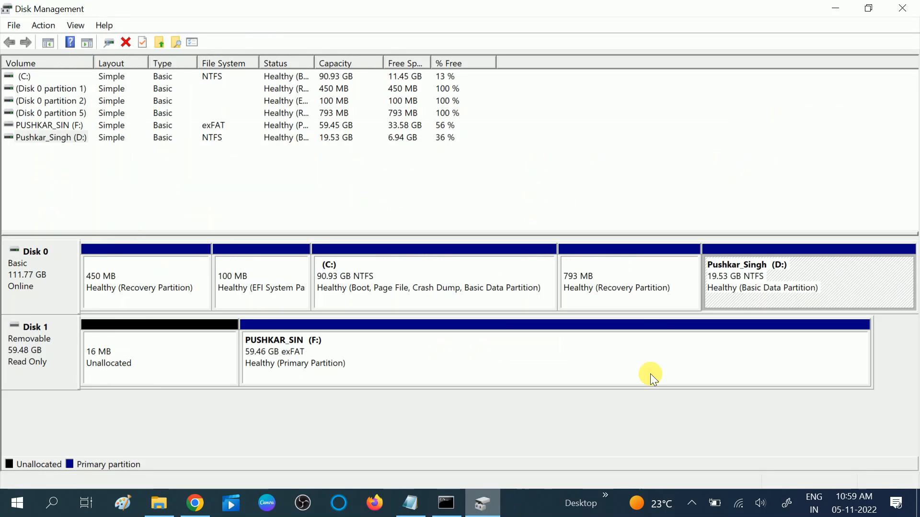
pyautogui.moveTo(771, 293)
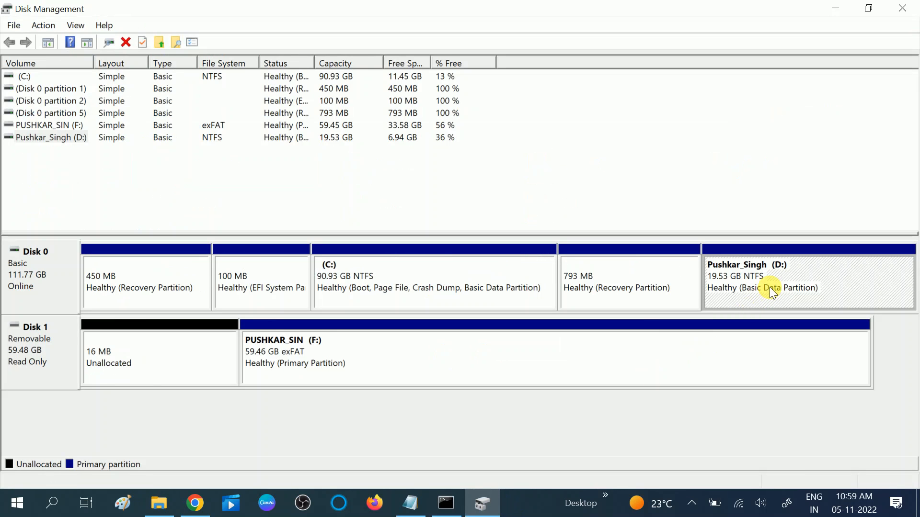
pyautogui.moveTo(714, 293)
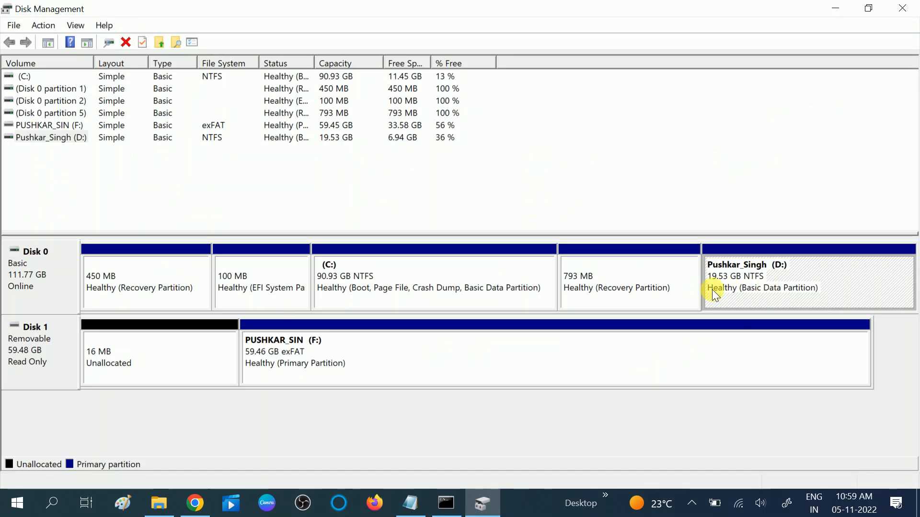
pyautogui.moveTo(753, 292)
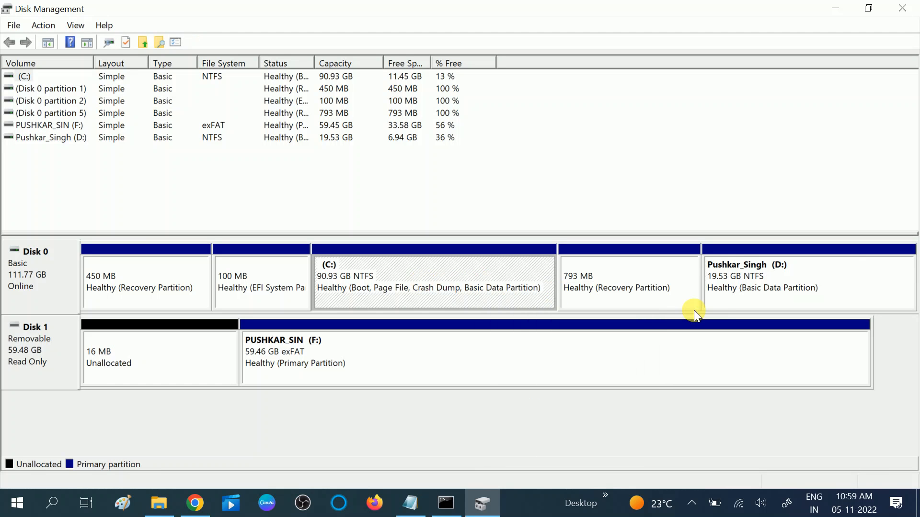
pyautogui.moveTo(621, 282)
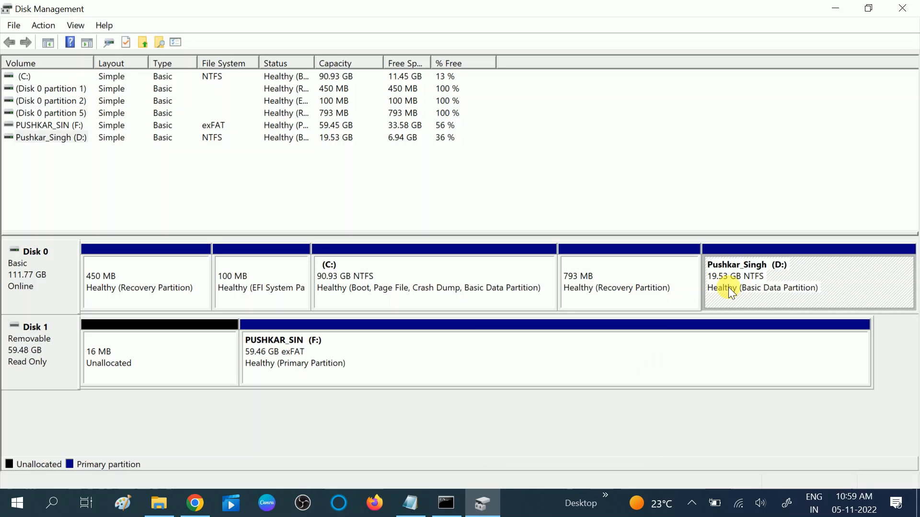
pyautogui.moveTo(397, 427)
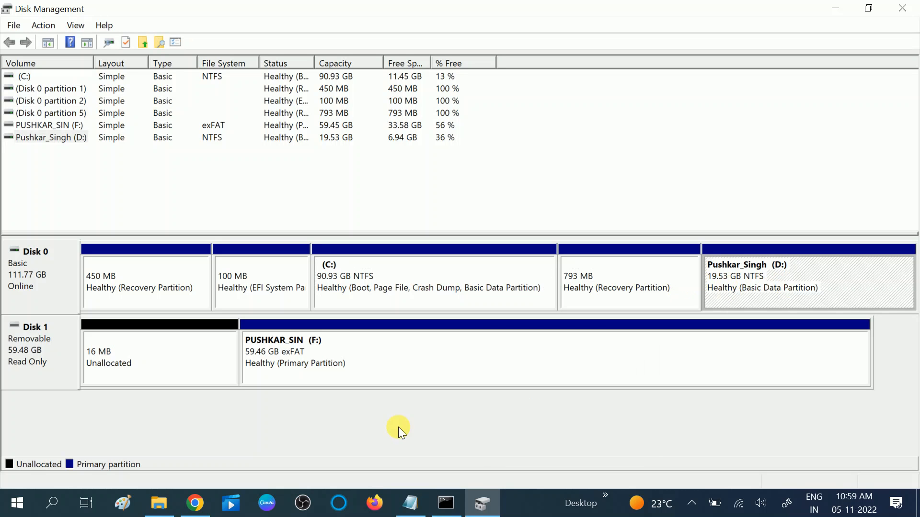
pyautogui.moveTo(591, 510)
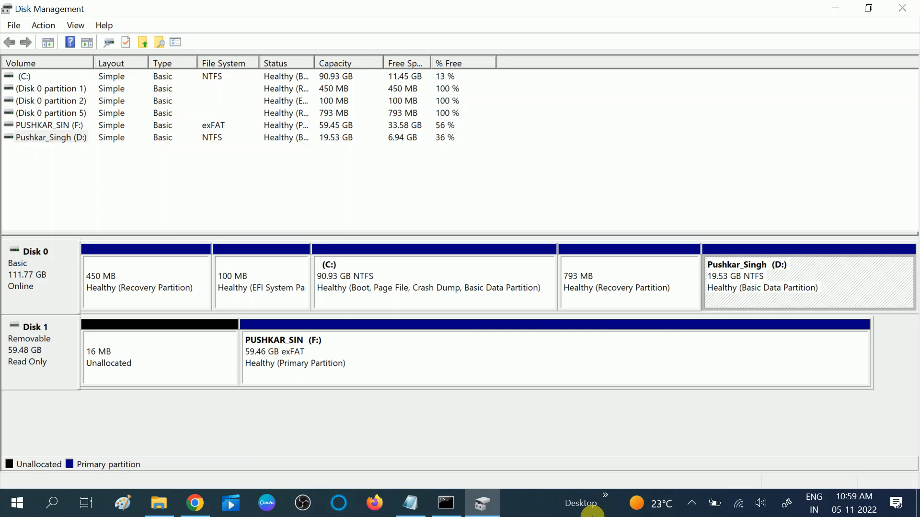